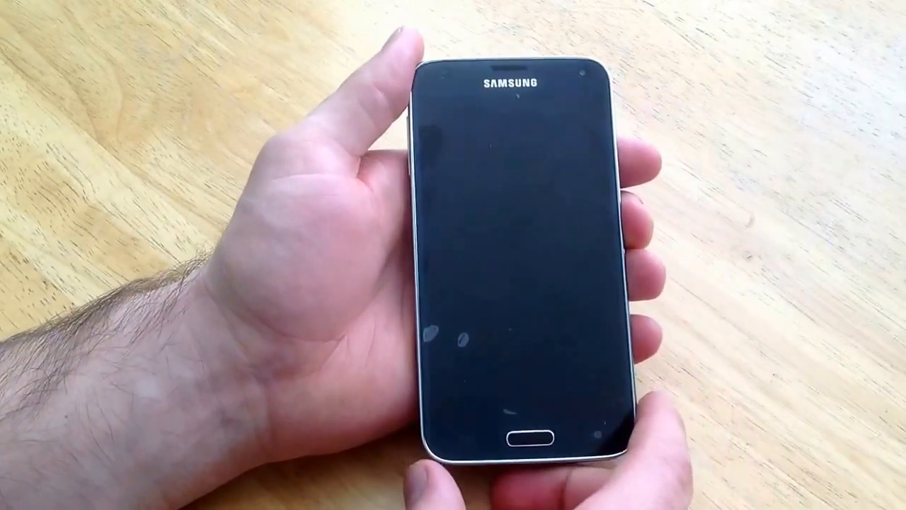
# Wake the phone to show the Android home screen's app grid
pyautogui.click(504, 431)
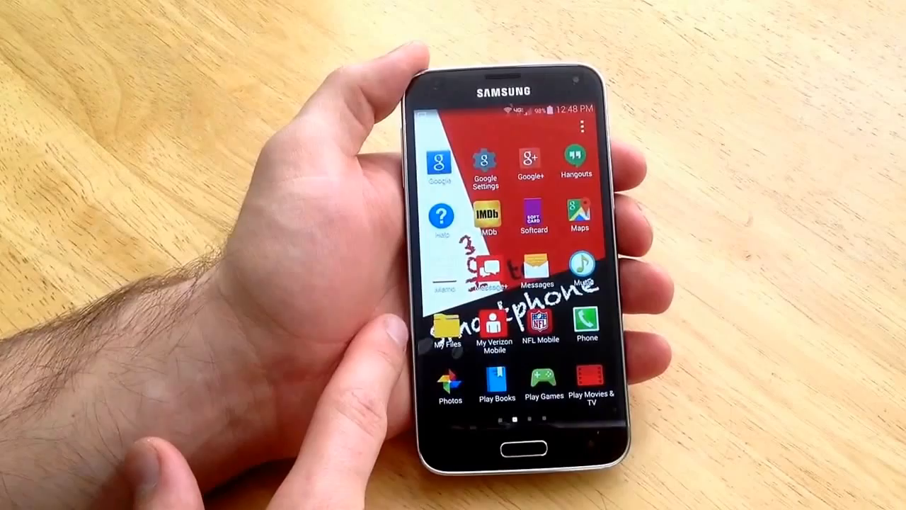
# Launch My Files and reach Device storage > Pictures, showing Screenshots and PixlrCamera
pyautogui.click(448, 326)
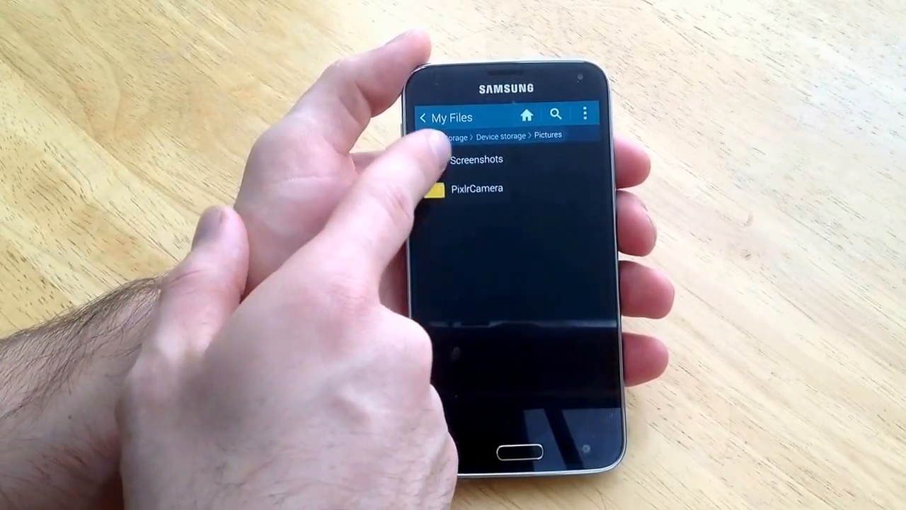
# In the Screenshots folder, select four screenshots and bring up Move, Copy, Zip and Details
pyautogui.click(476, 159)
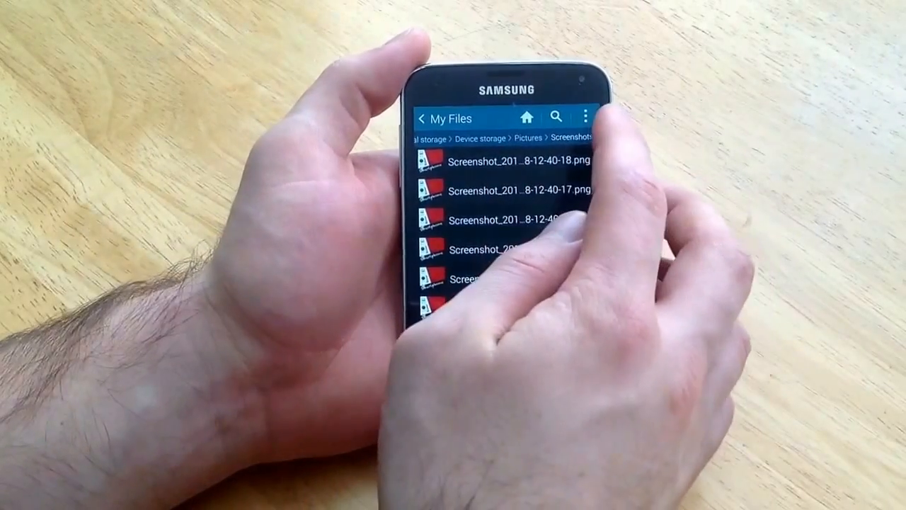
pyautogui.click(586, 116)
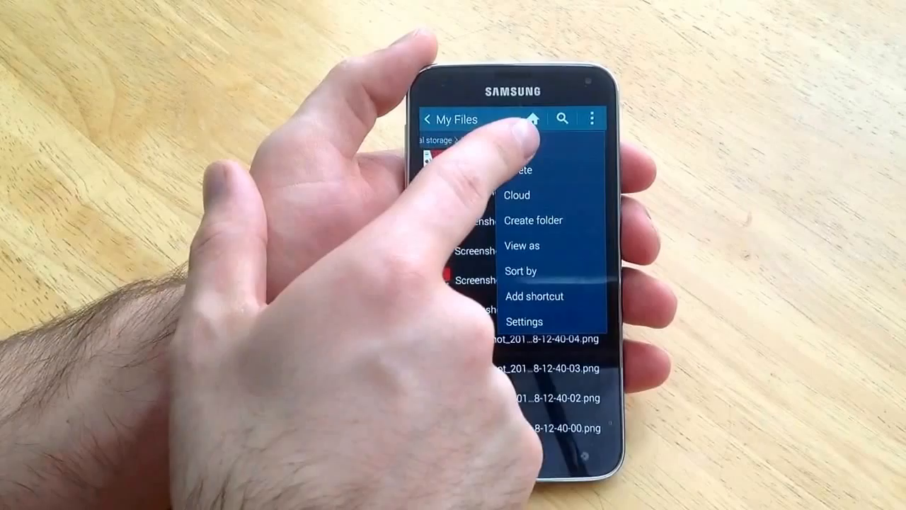
pyautogui.click(517, 169)
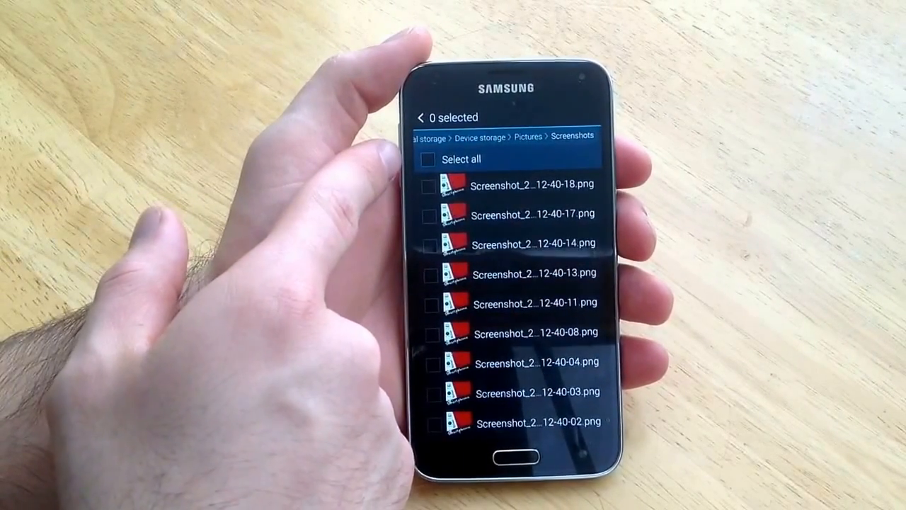
pyautogui.click(428, 241)
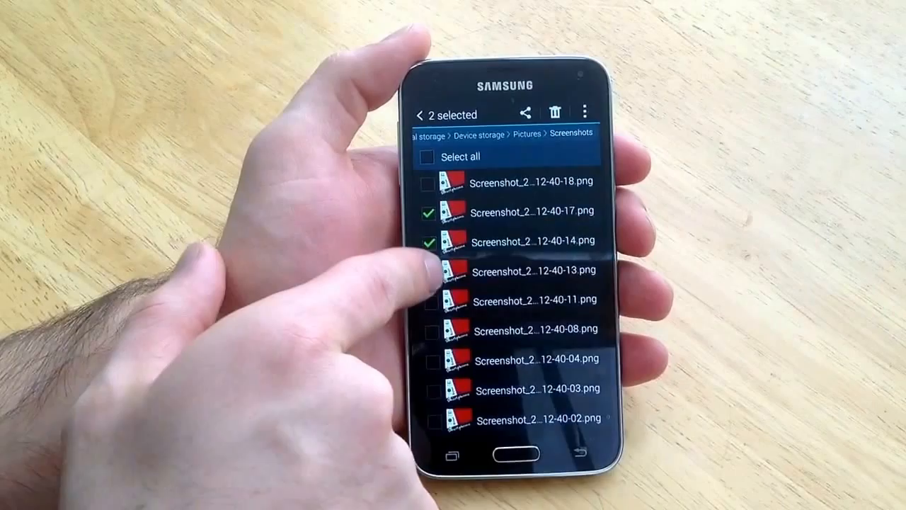
pyautogui.click(427, 273)
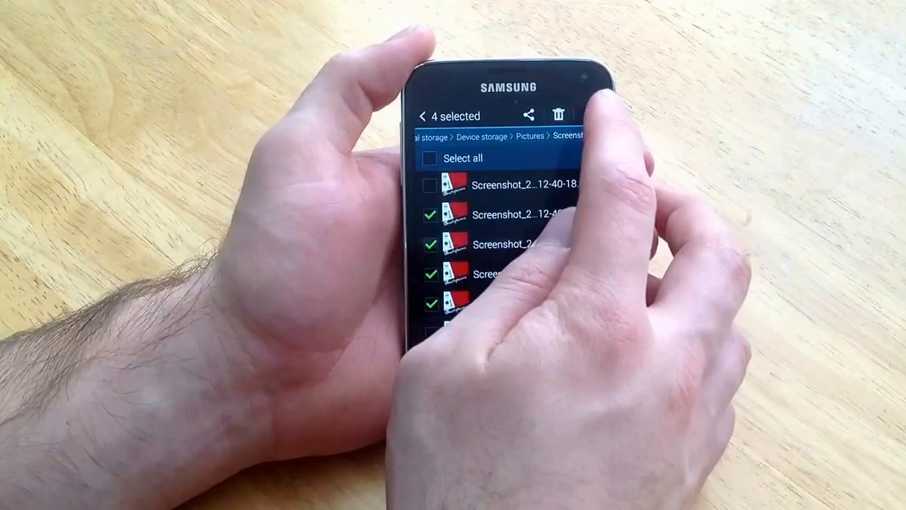
pyautogui.click(588, 114)
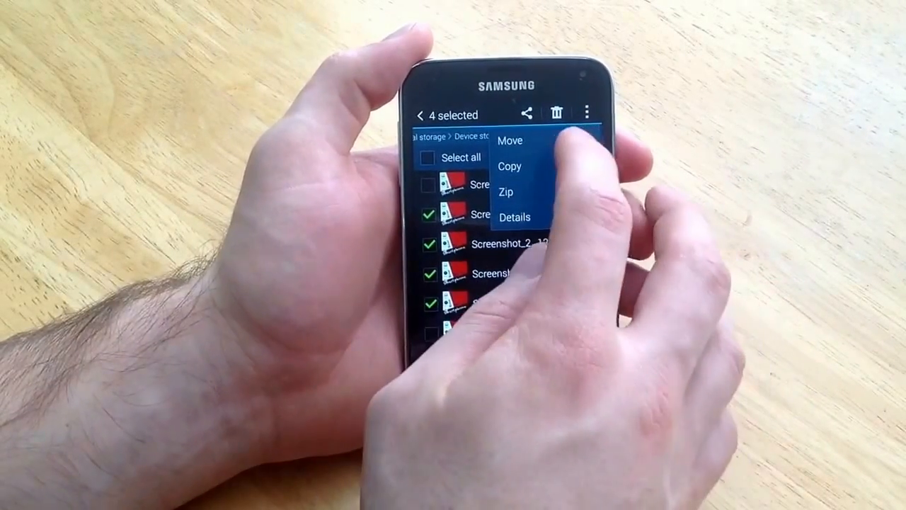
# Move the selected screenshots, browsing the destination picker into the SD card's Pics folder
pyautogui.click(510, 139)
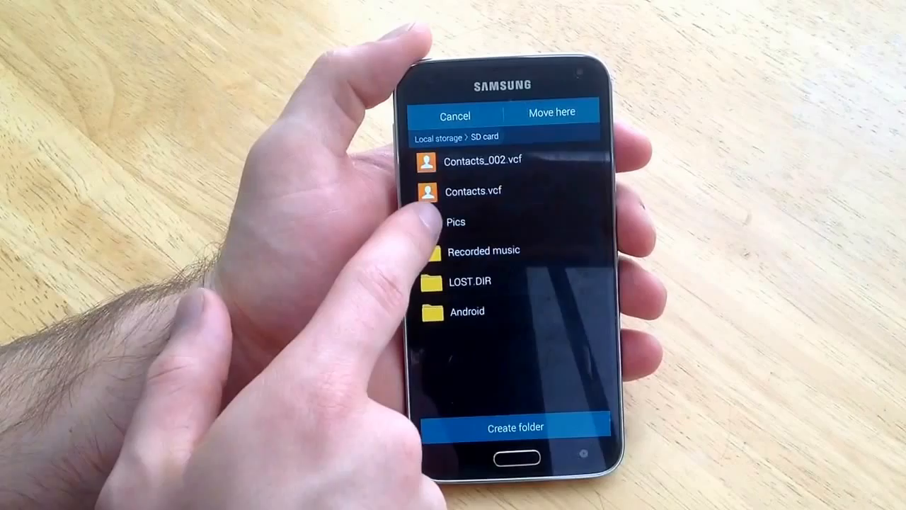
pyautogui.click(456, 221)
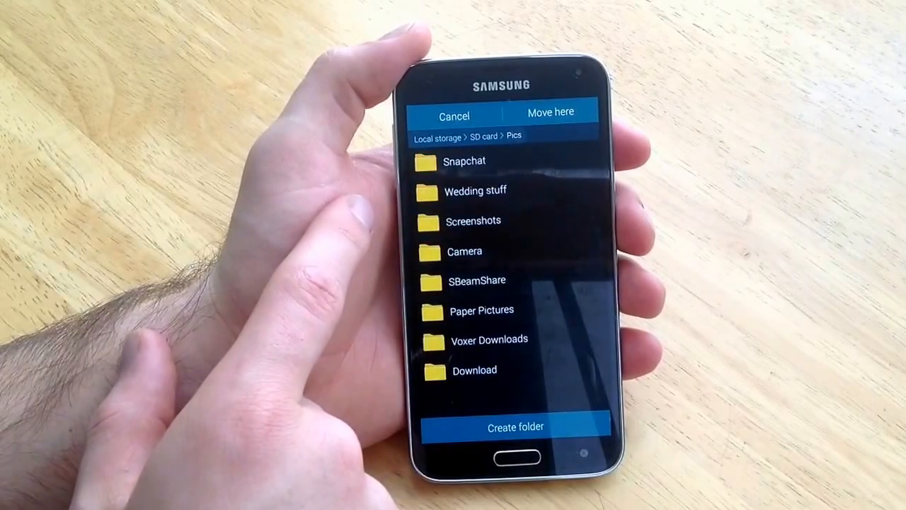